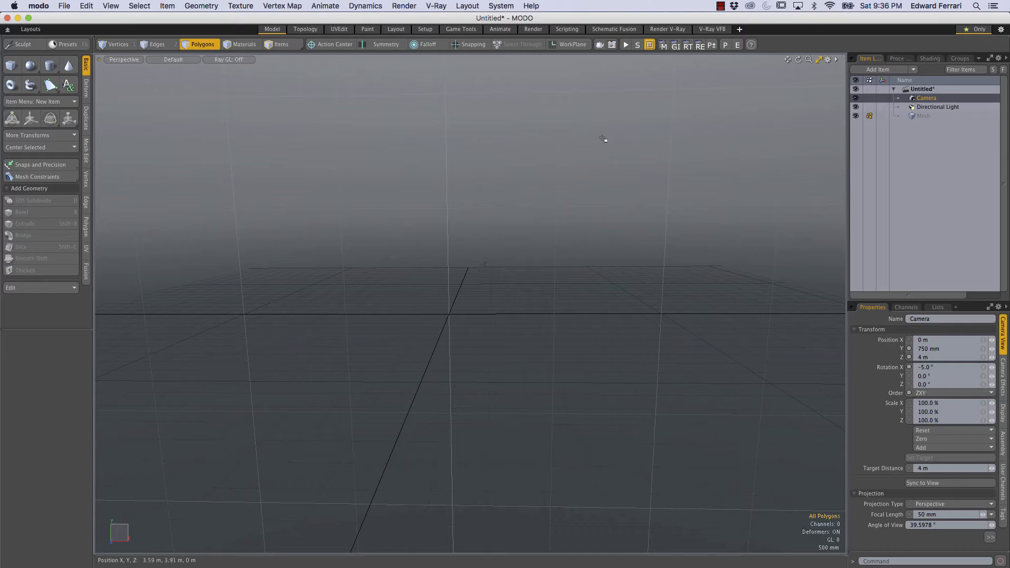
pyautogui.moveTo(545, 281)
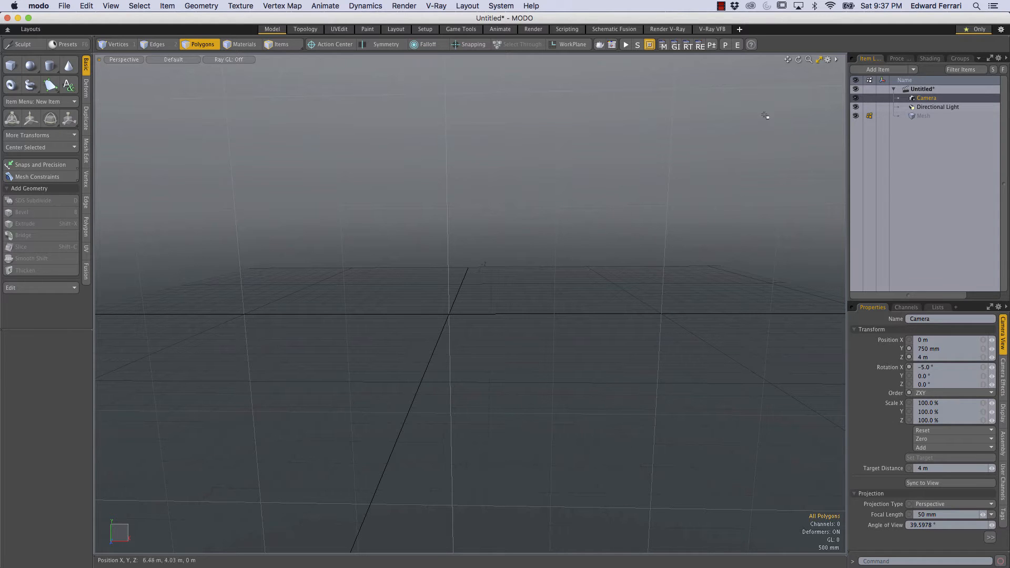
pyautogui.moveTo(904, 61)
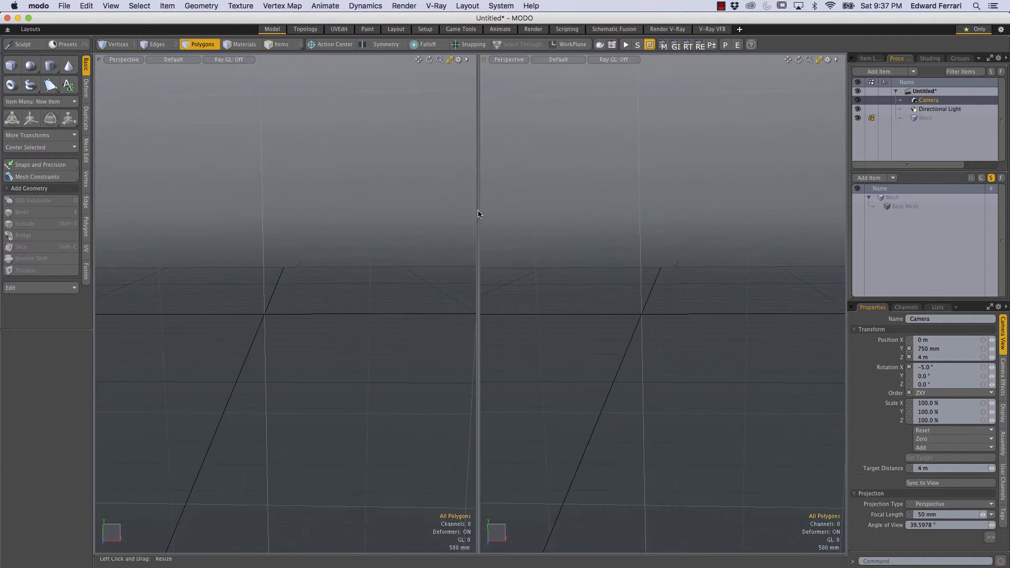
# Step: Drag the viewport divider right so the left perspective view is wide and the right a narrow strip
pyautogui.moveTo(478, 224); pyautogui.dragTo(512, 225)
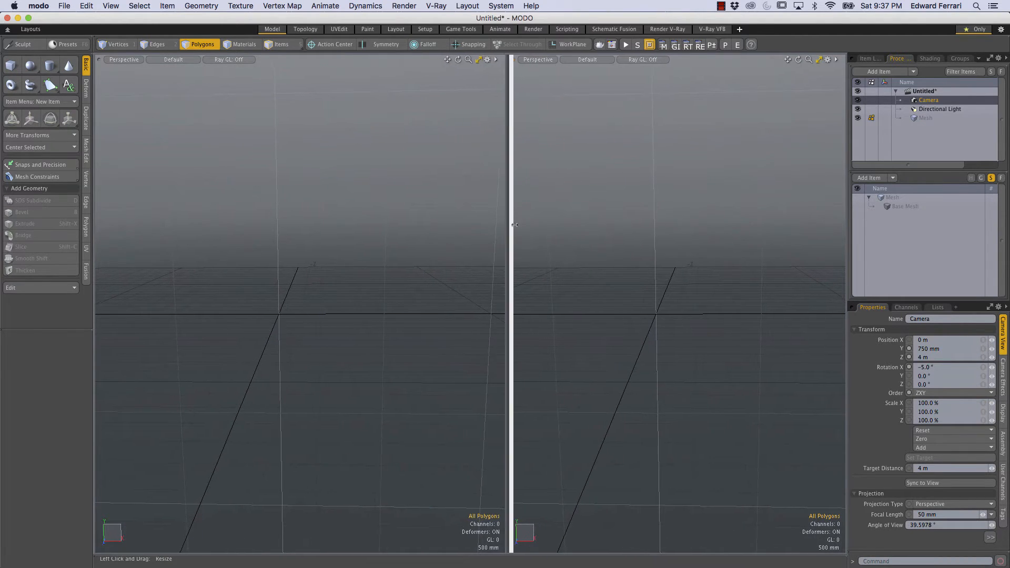
pyautogui.moveTo(512, 224); pyautogui.dragTo(625, 232)
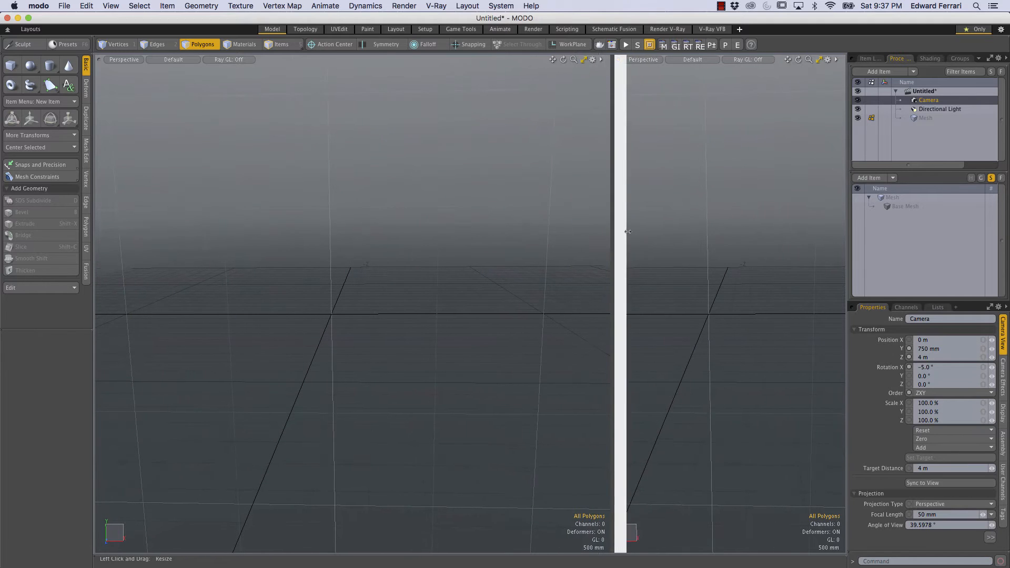
pyautogui.moveTo(617, 233); pyautogui.dragTo(672, 234)
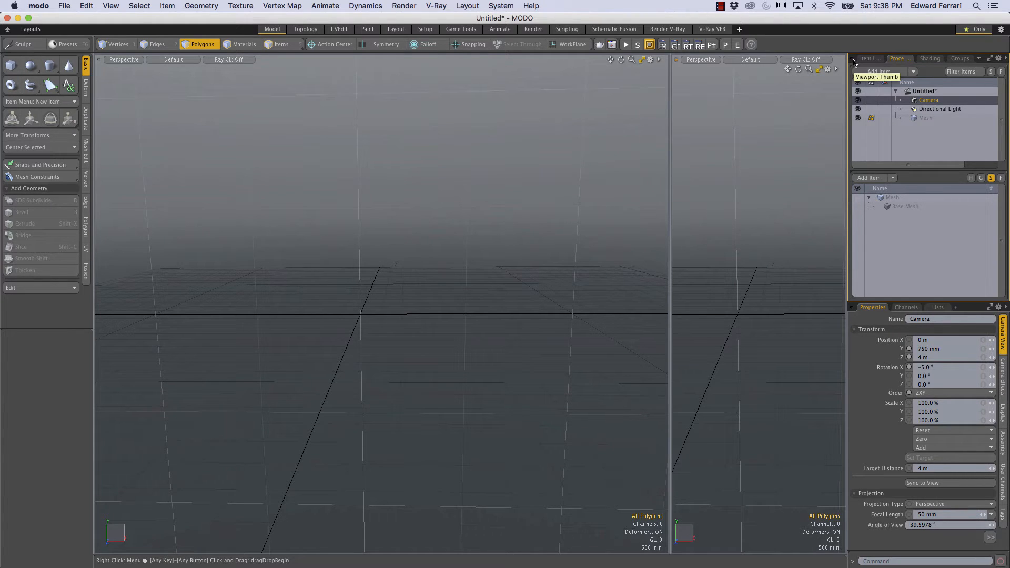
pyautogui.moveTo(858, 64)
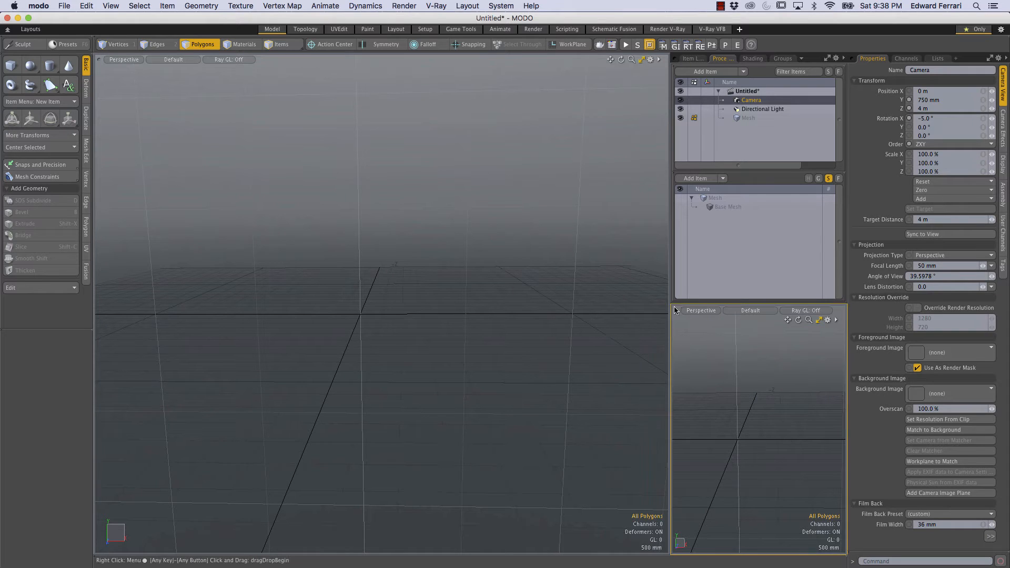
pyautogui.moveTo(679, 316)
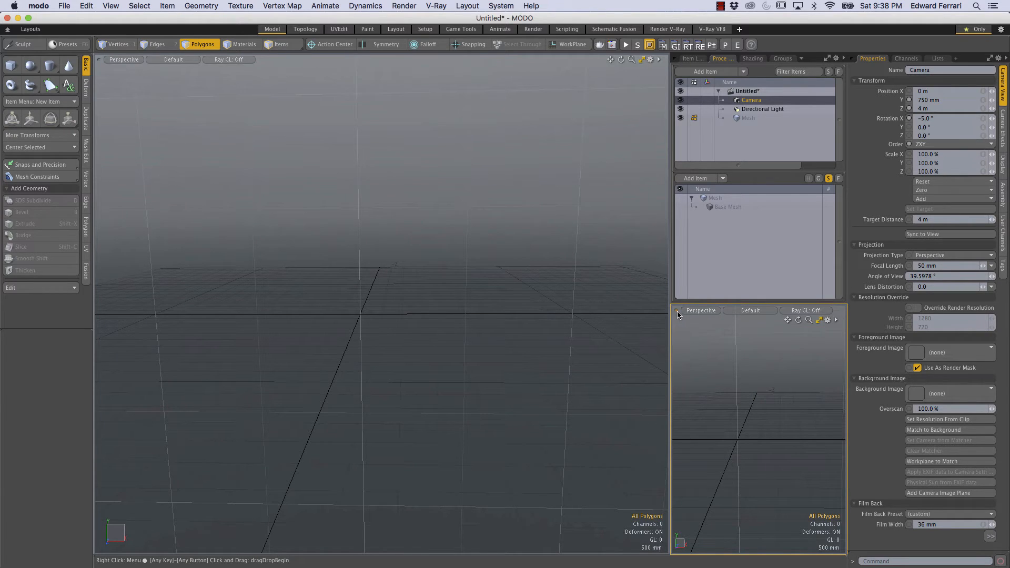
pyautogui.moveTo(678, 317)
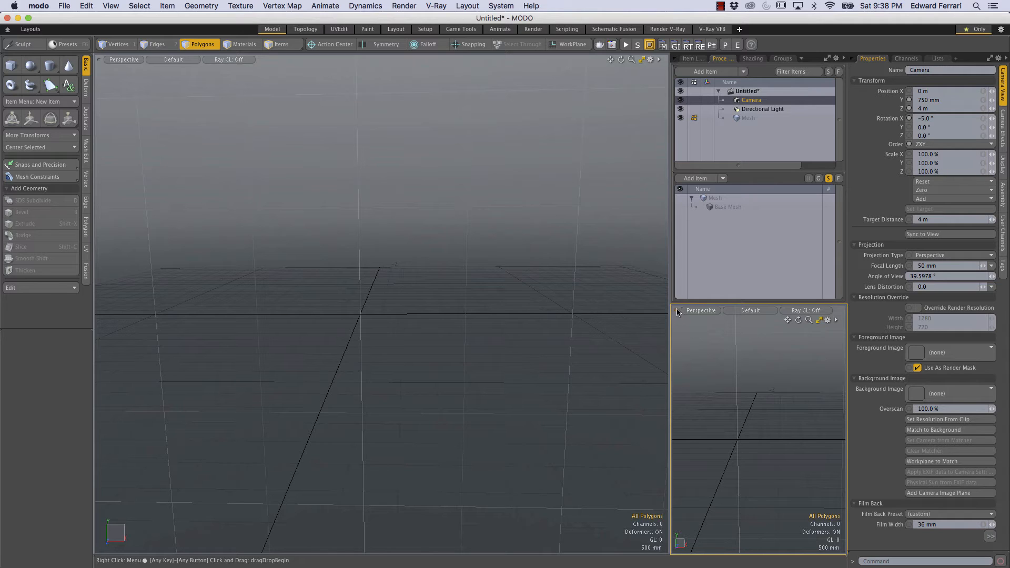
pyautogui.moveTo(660, 309)
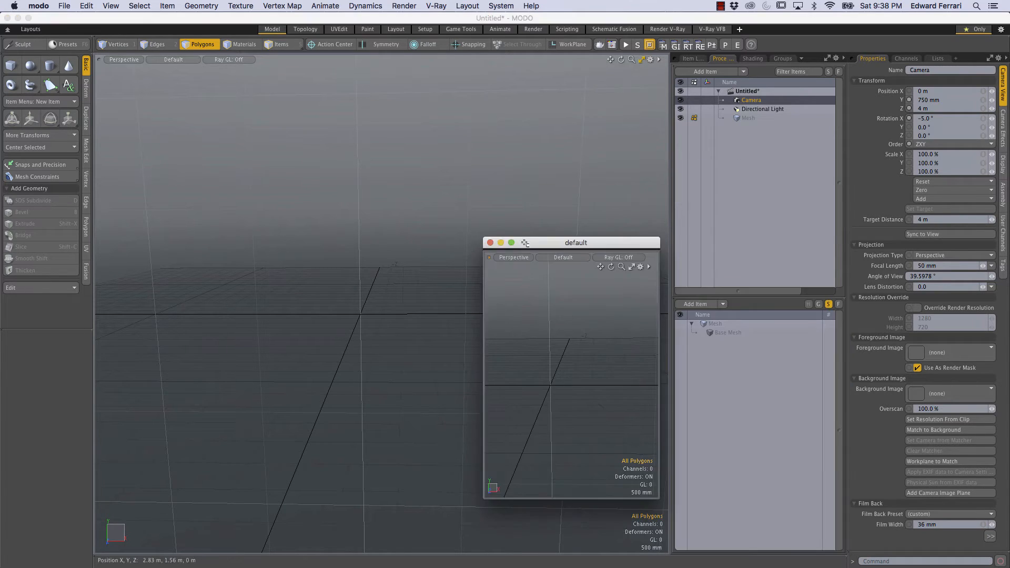
# Step: Move the floating small perspective view window, then close it
pyautogui.moveTo(574, 243); pyautogui.dragTo(442, 197)
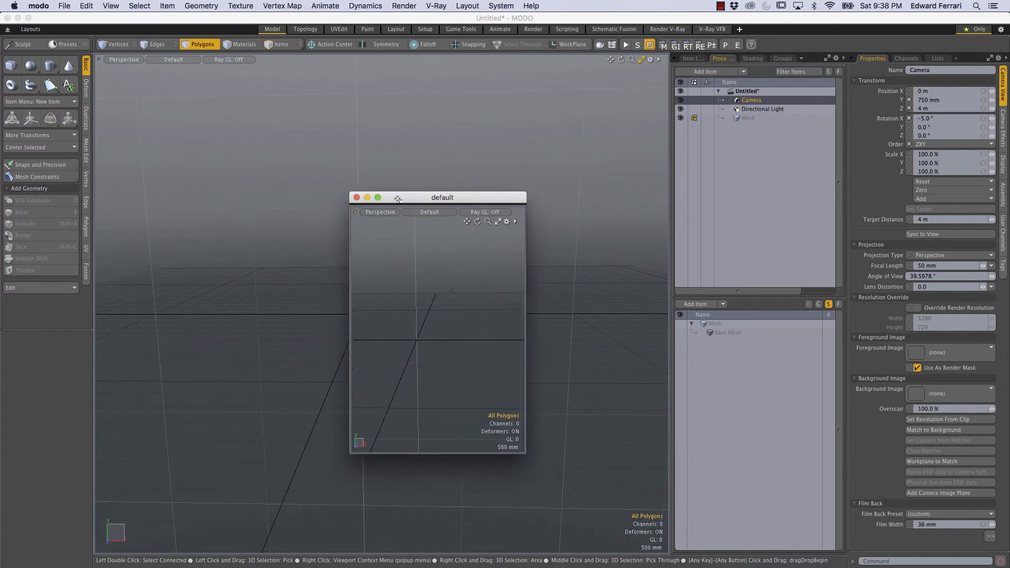
pyautogui.moveTo(399, 197); pyautogui.dragTo(435, 199)
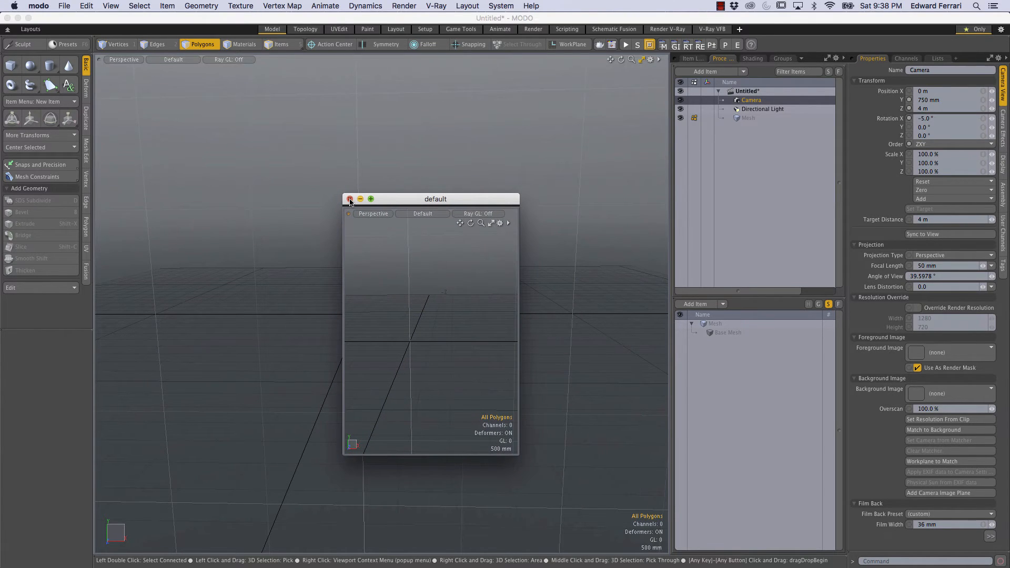
pyautogui.click(350, 199)
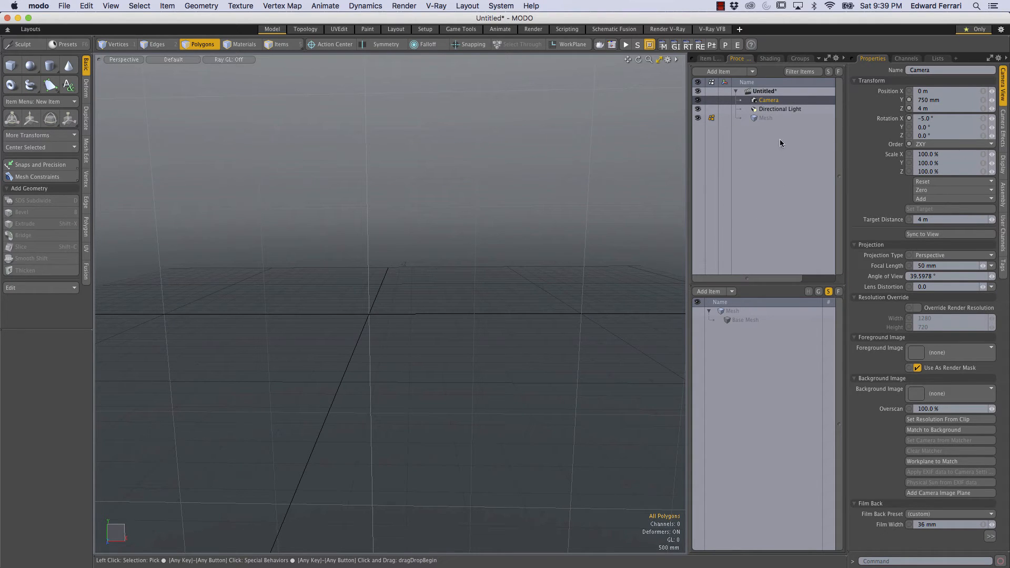
pyautogui.moveTo(894, 424)
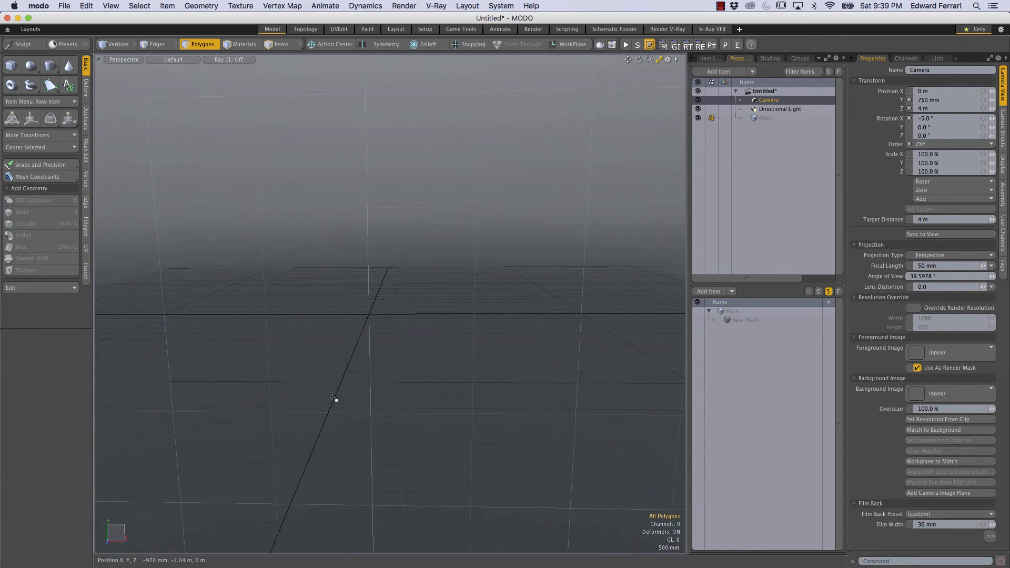
pyautogui.moveTo(416, 347)
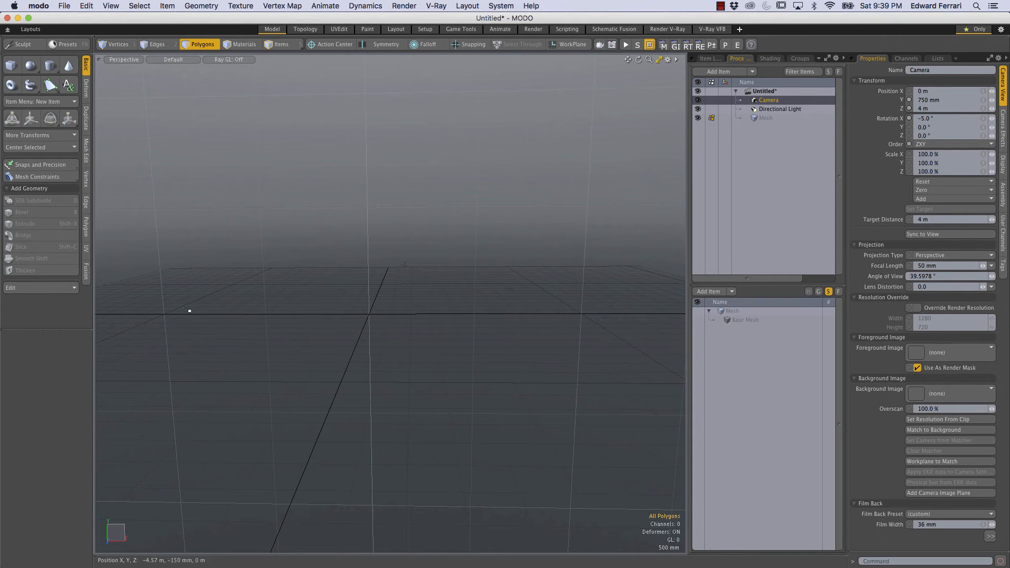
pyautogui.moveTo(242, 307)
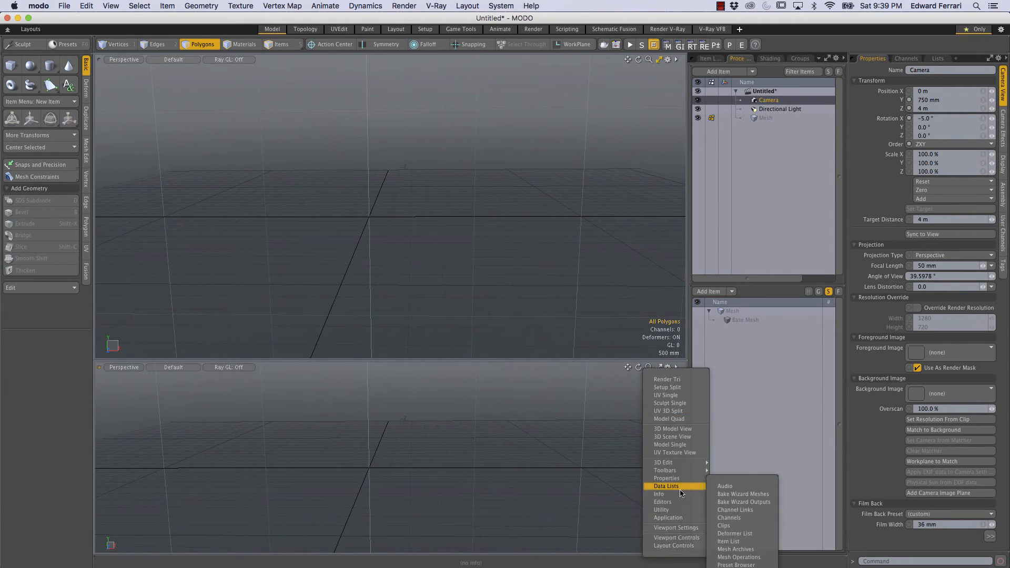
pyautogui.moveTo(662, 510)
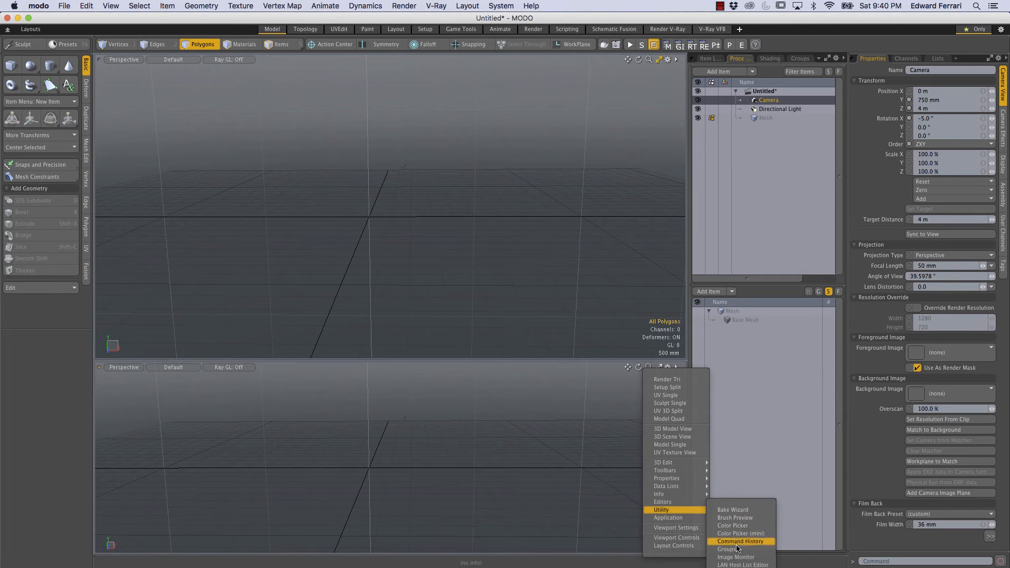
pyautogui.moveTo(614, 401)
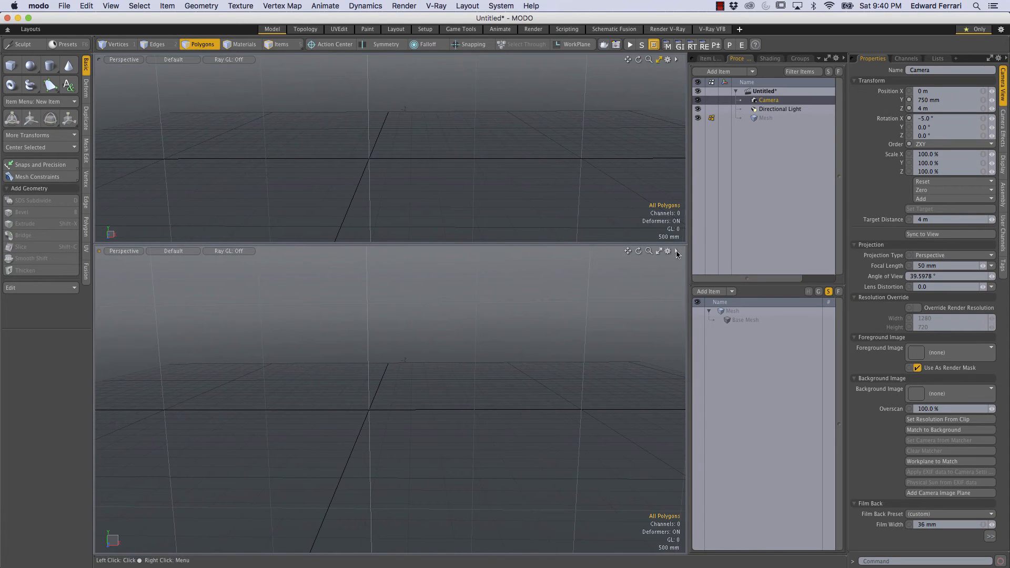
# Step: Turn the lower viewport into a Schematic view via its viewport type menu
pyautogui.click(676, 251)
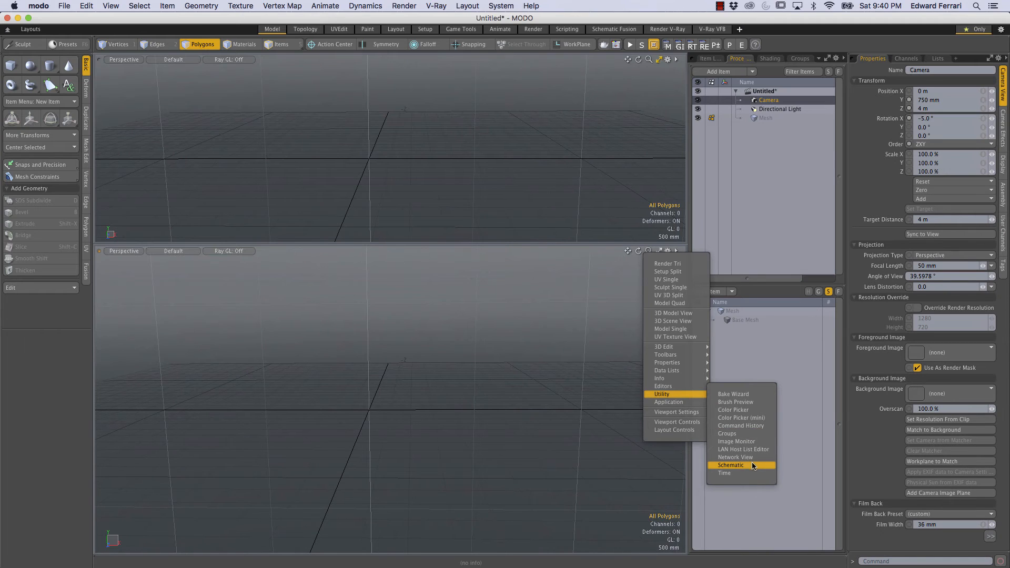
pyautogui.click(730, 466)
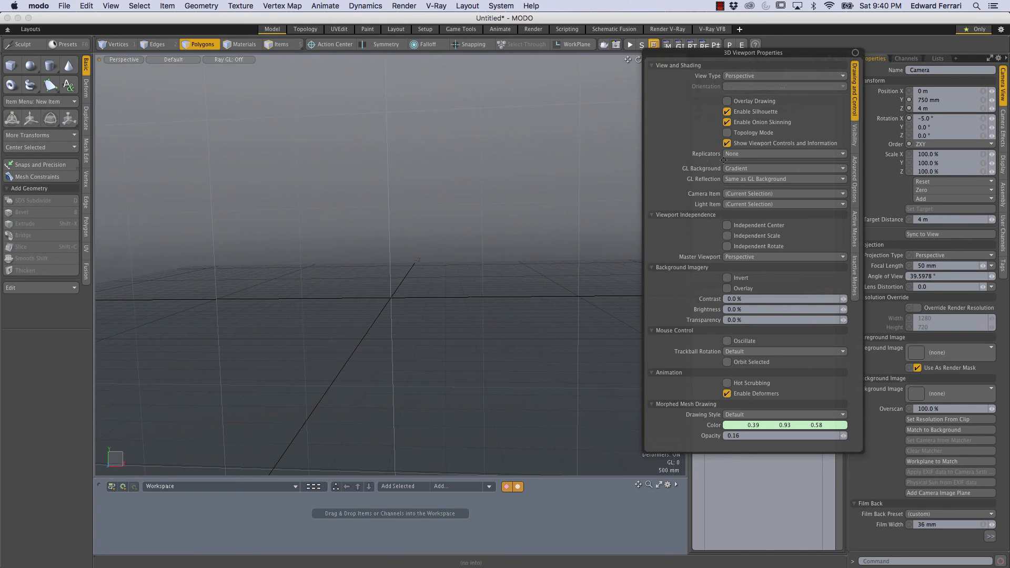
# Step: Change the GL Background from Gradient to Solid in 3D Viewport Properties
pyautogui.click(783, 169)
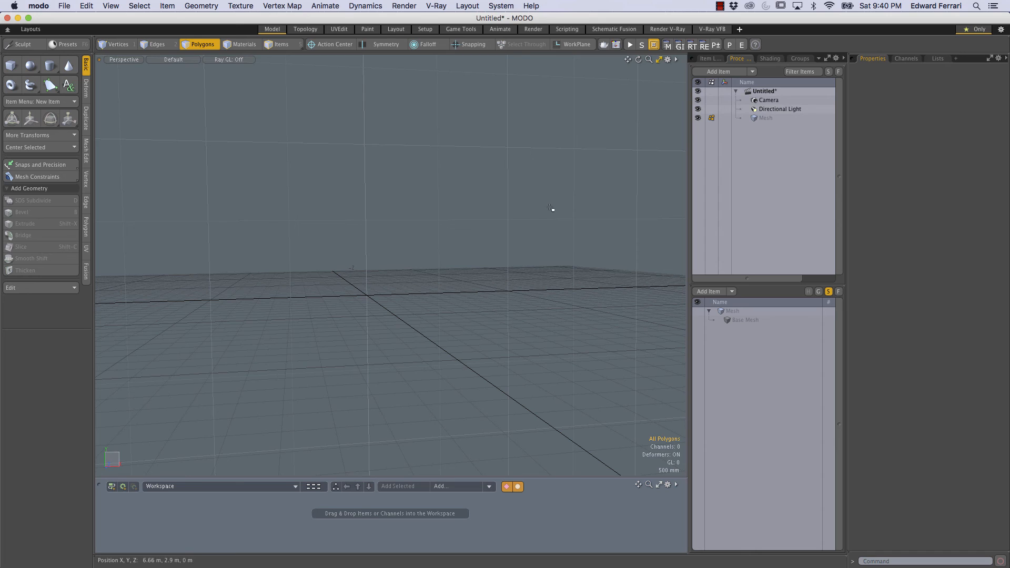
pyautogui.moveTo(415, 321)
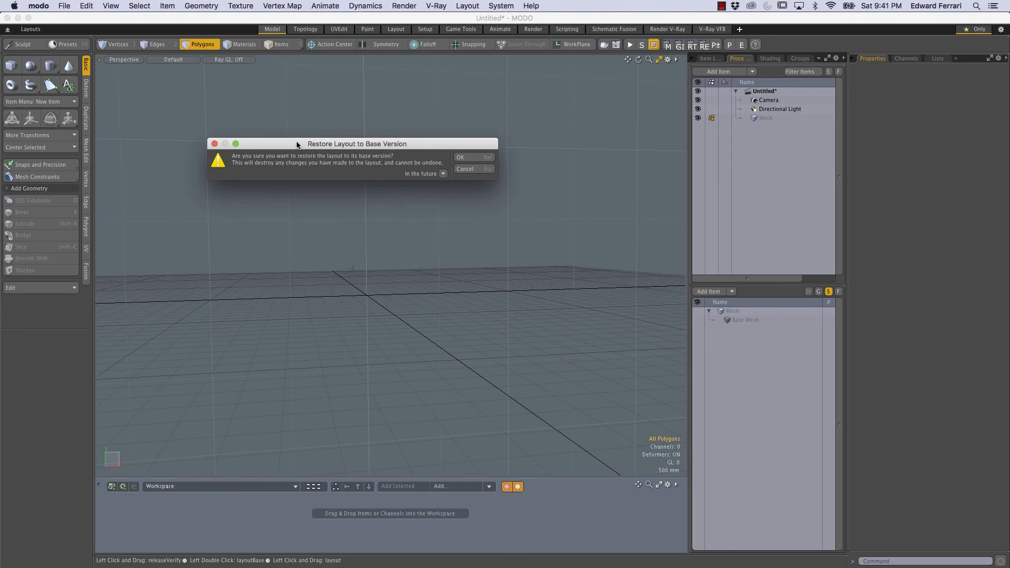
pyautogui.moveTo(298, 143); pyautogui.dragTo(409, 140)
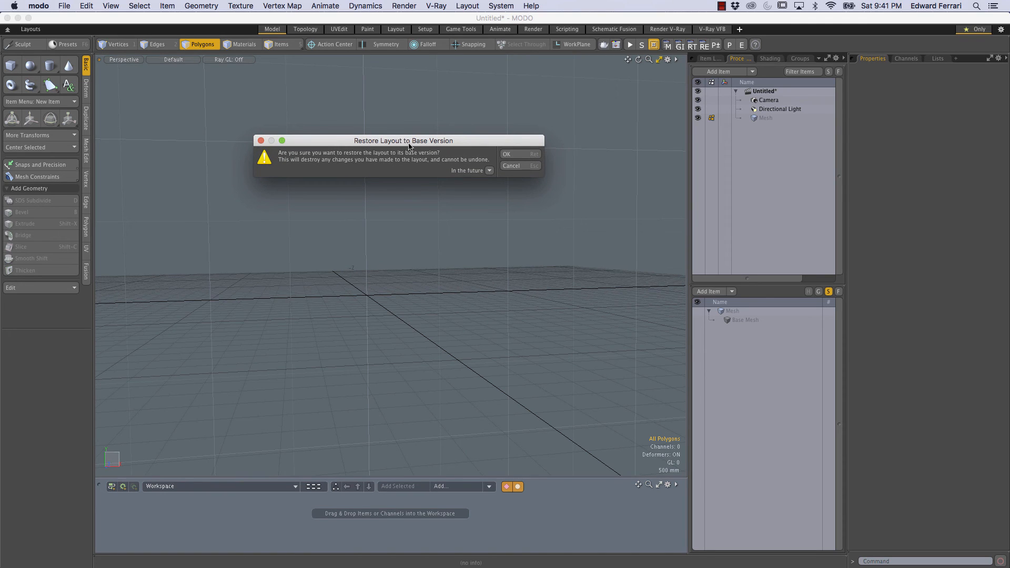
pyautogui.moveTo(404, 141); pyautogui.dragTo(417, 151)
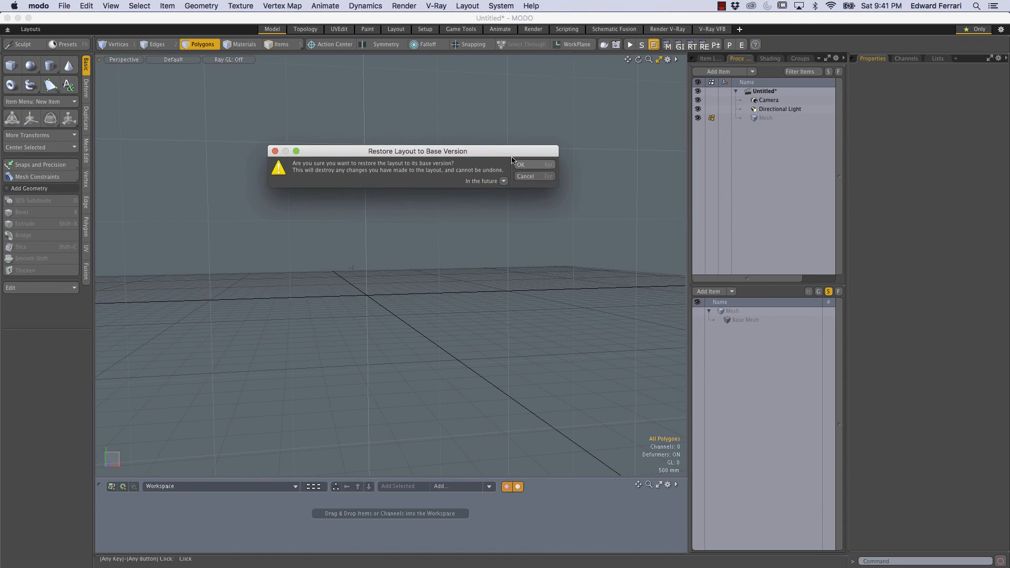
pyautogui.click(534, 164)
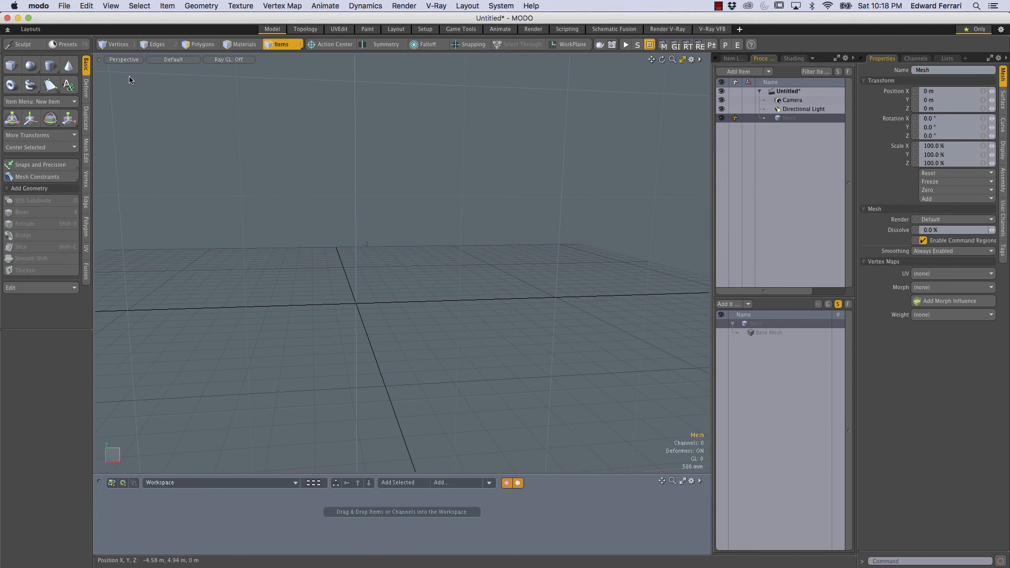
pyautogui.moveTo(251, 384)
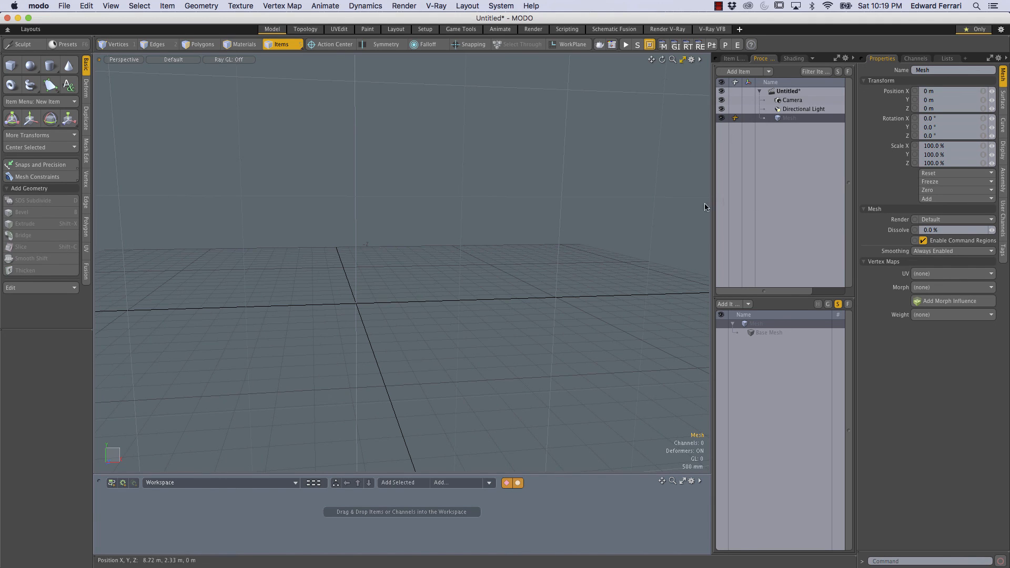
pyautogui.moveTo(654, 438)
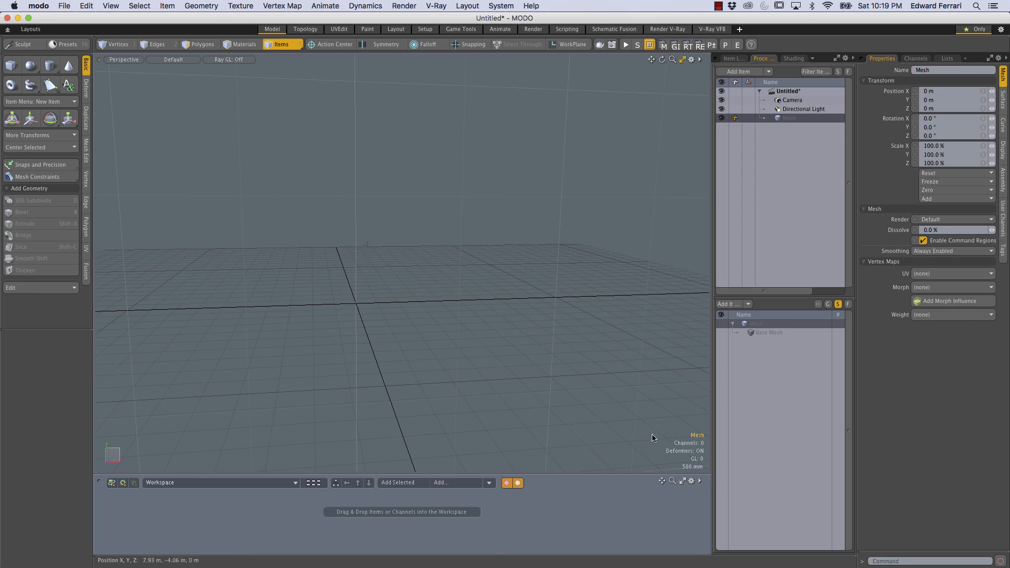
pyautogui.moveTo(510, 218)
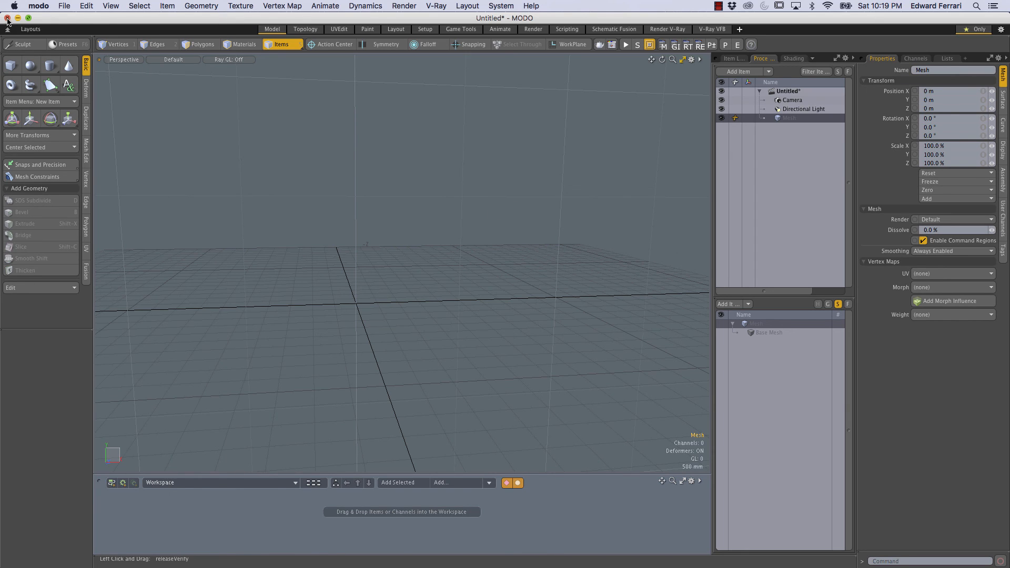
pyautogui.moveTo(530, 258)
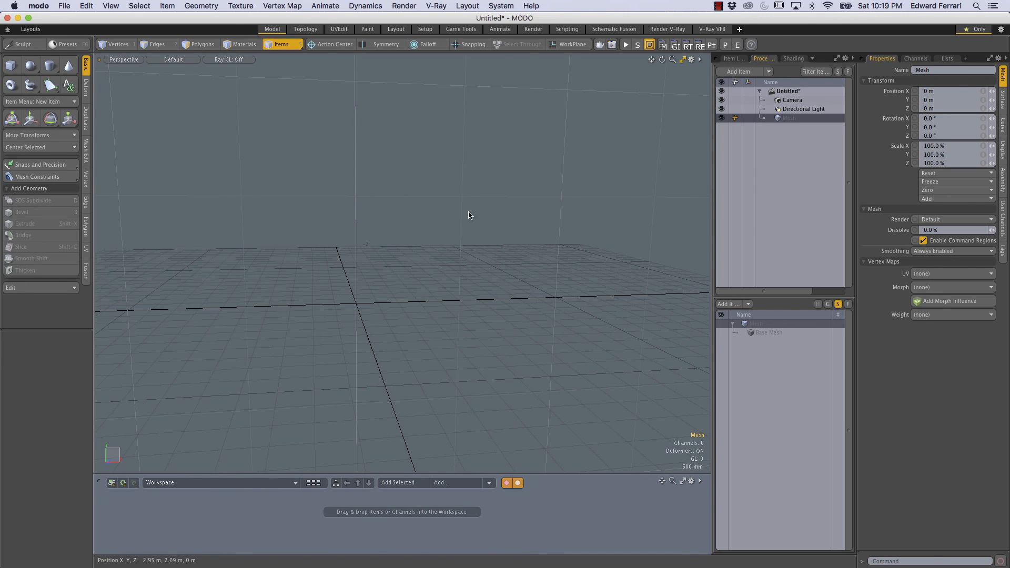
pyautogui.moveTo(635, 204)
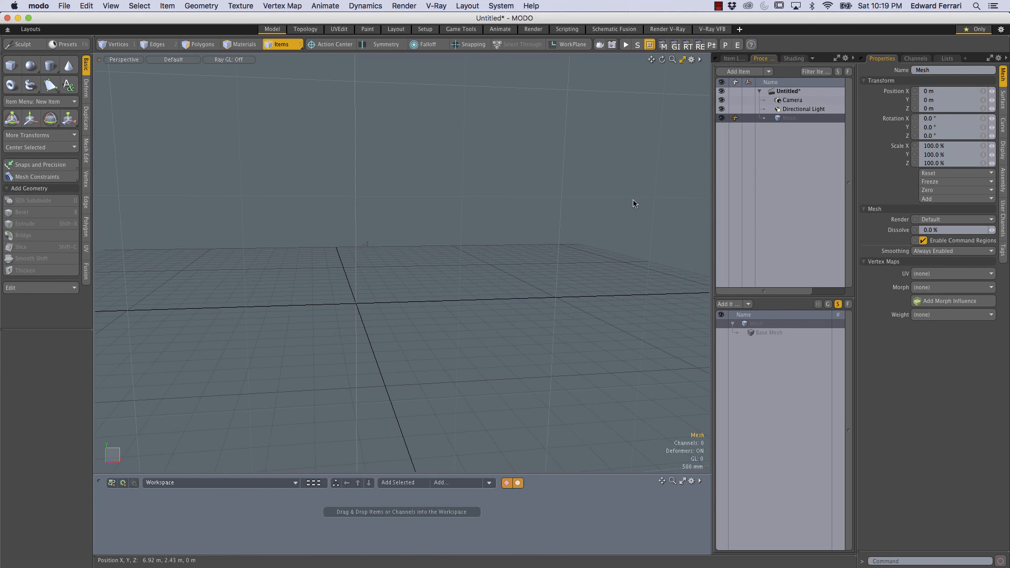